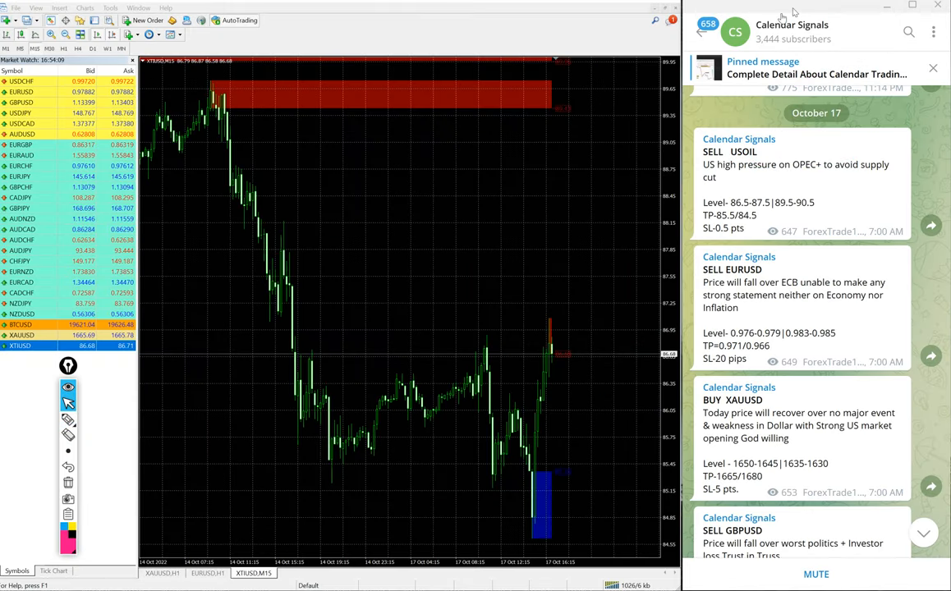
# Check the Calendar Signals channel details, then scroll to the SELL GBPUSD 60-pip result post.
pyautogui.click(791, 25)
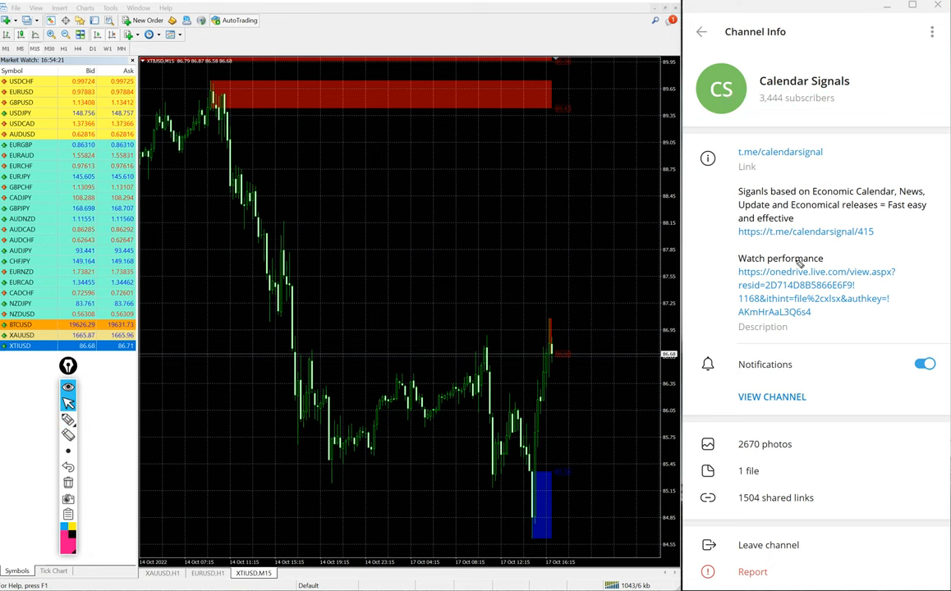
pyautogui.click(700, 31)
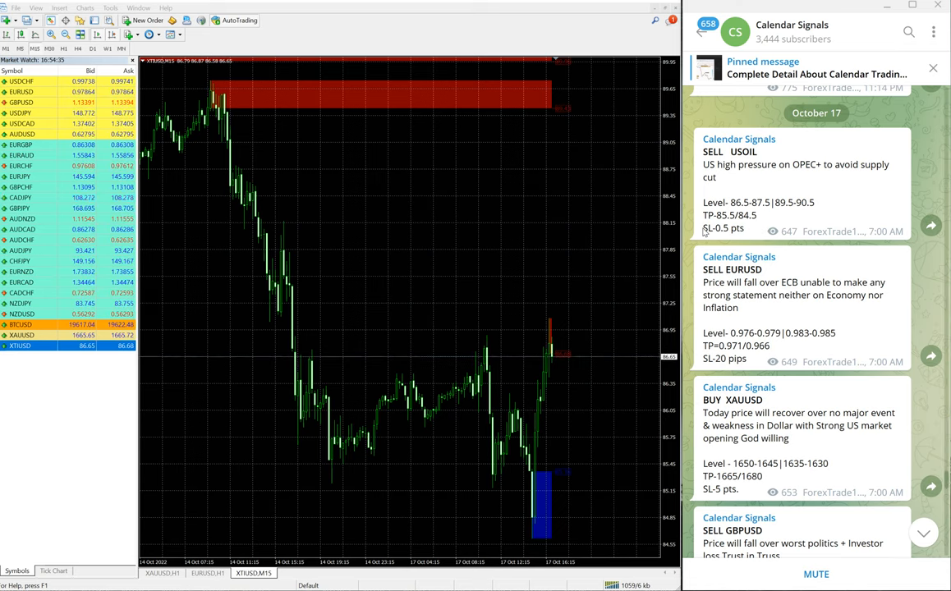
pyautogui.rightClick(391, 92)
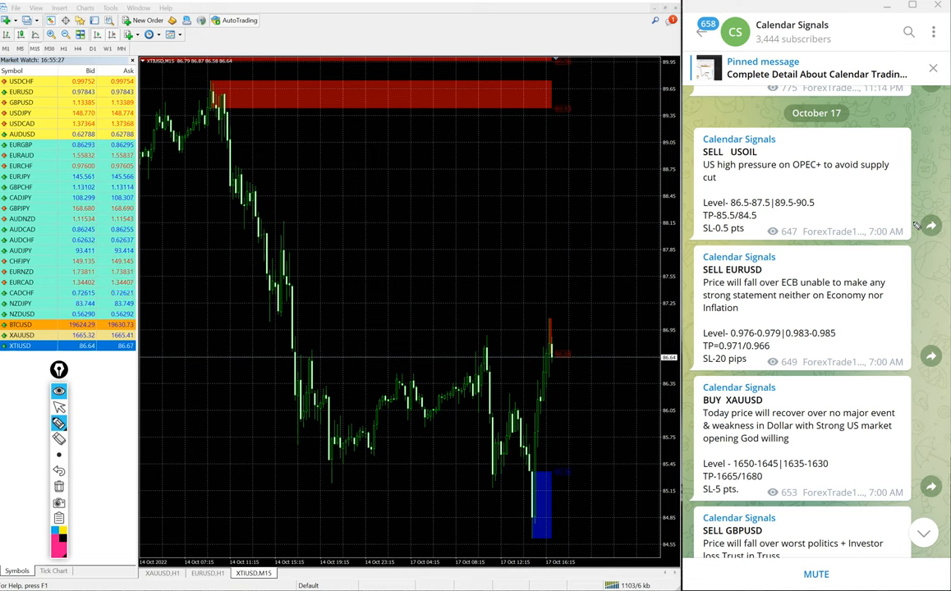
pyautogui.moveTo(673, 189); pyautogui.dragTo(756, 201)
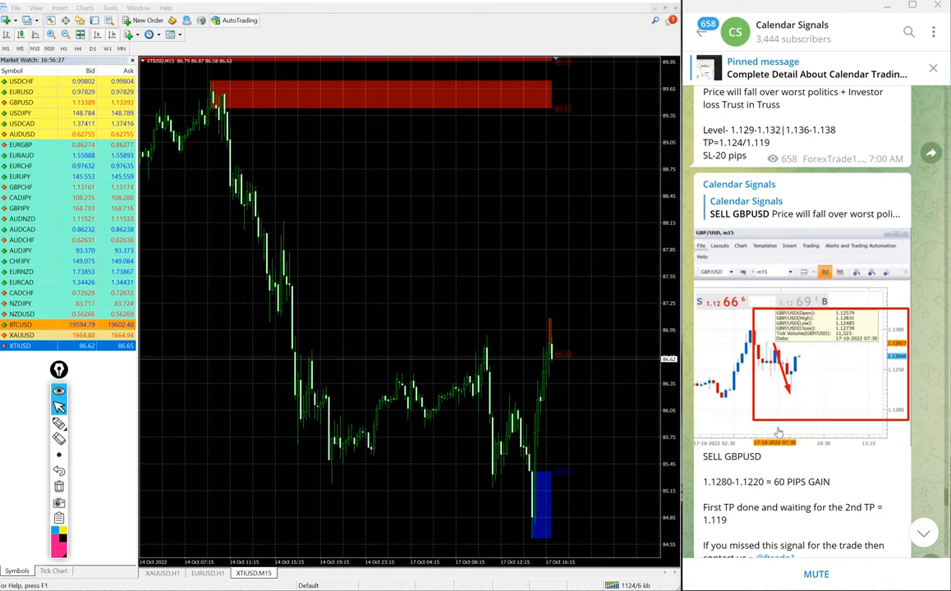
# Scroll past the BUY XAUUSD 15-pip and SELL USOIL 1.8-point results to the SELL EURUSD 40-pip post.
pyautogui.scroll(-3)
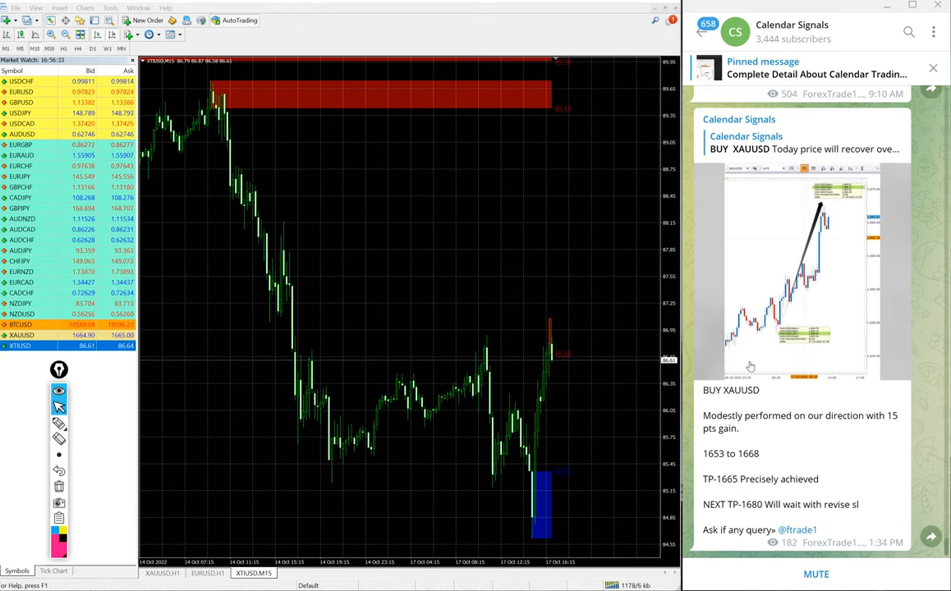
pyautogui.scroll(-3)
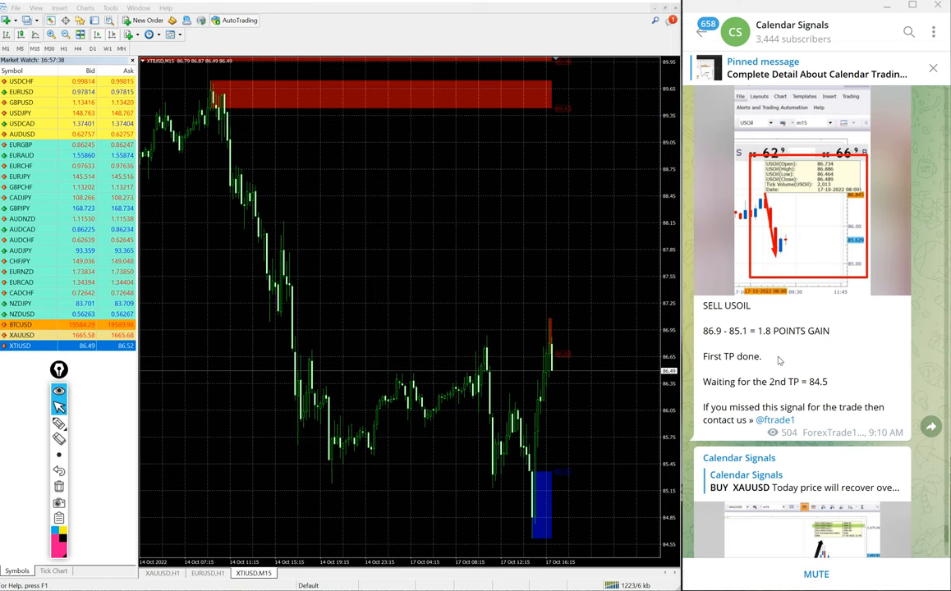
pyautogui.moveTo(607, 266); pyautogui.dragTo(624, 353)
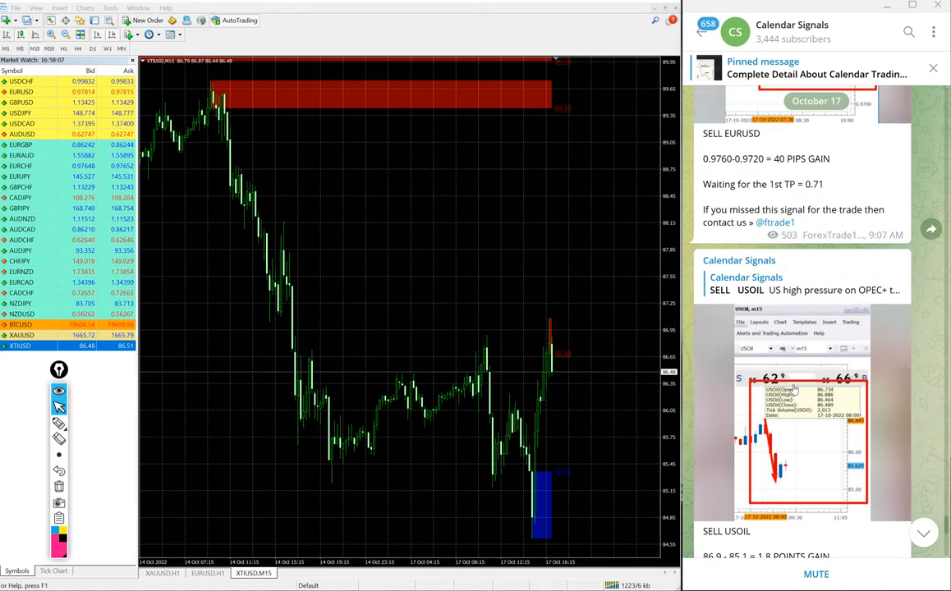
# Bring up the XAUUSD chart with its resistance and support zones beside the October 17 gold signal post.
pyautogui.scroll(-3)
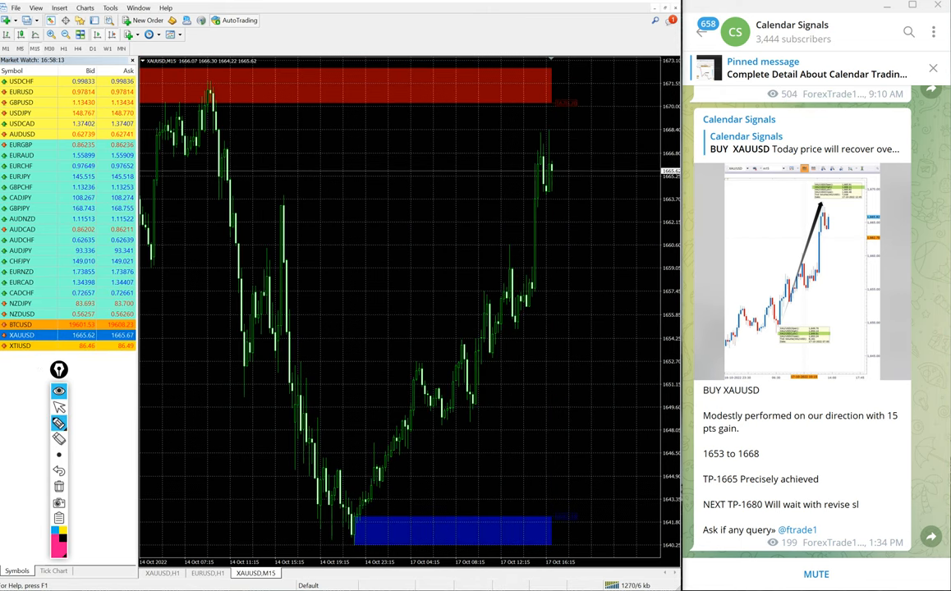
pyautogui.moveTo(419, 527); pyautogui.dragTo(608, 256)
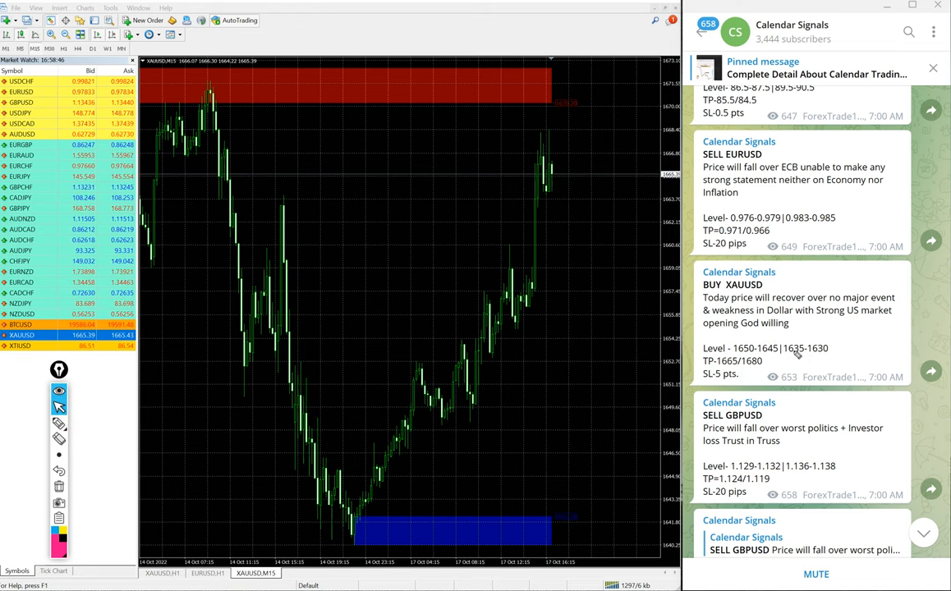
# Scroll the feed down to the SELL GBPUSD 60-pip result post beside the GBPUSD chart.
pyautogui.scroll(-3)
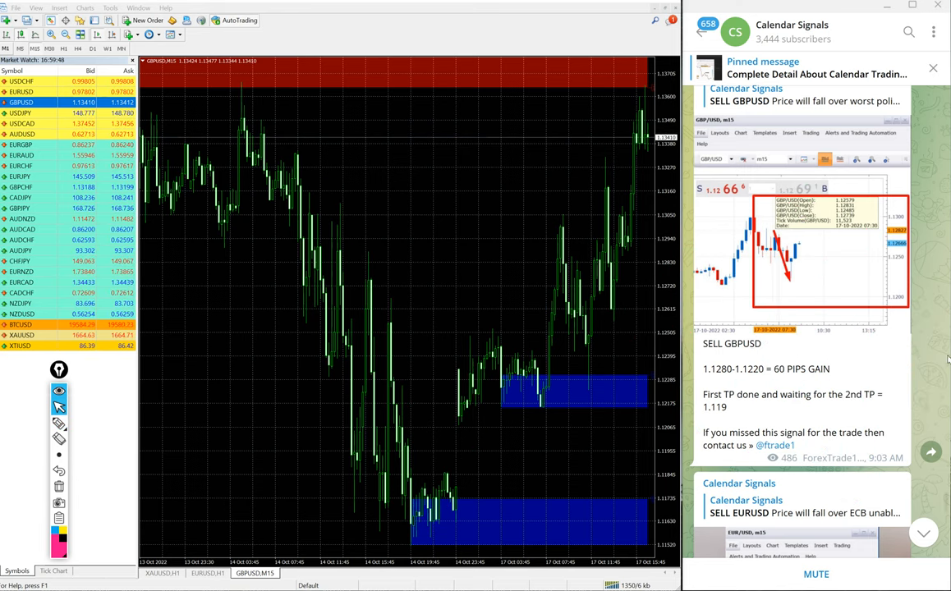
pyautogui.scroll(-3)
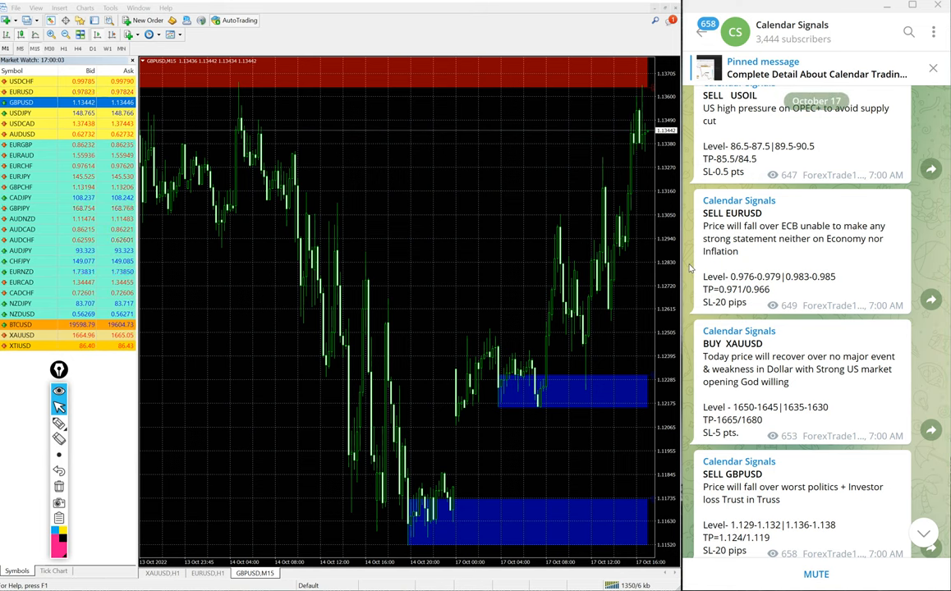
pyautogui.scroll(-3)
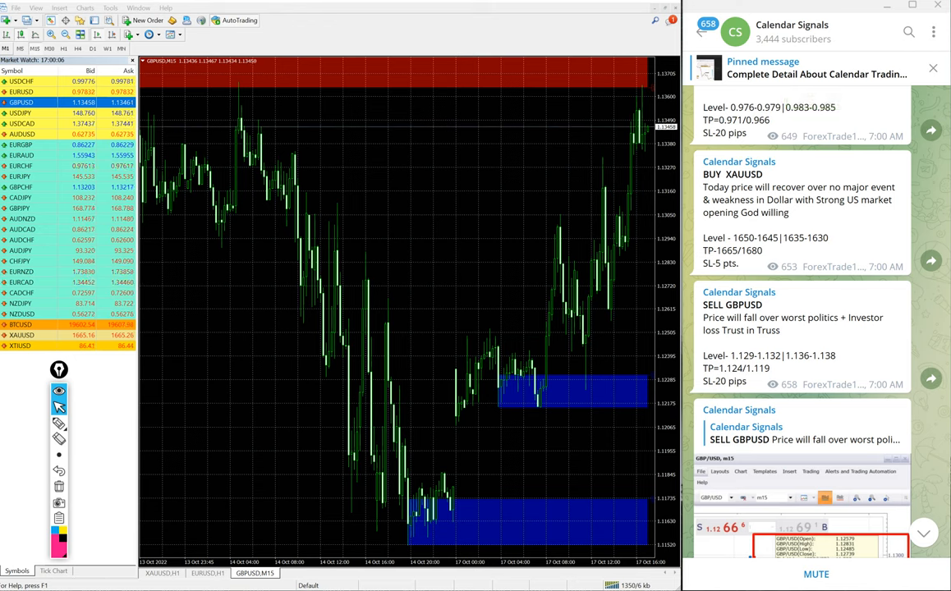
pyautogui.scroll(-3)
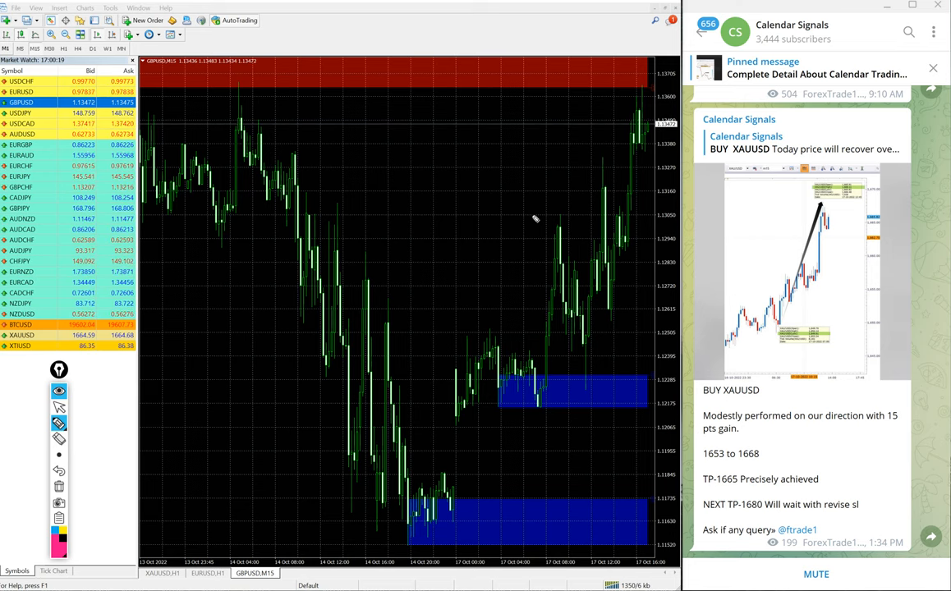
pyautogui.moveTo(424, 293)
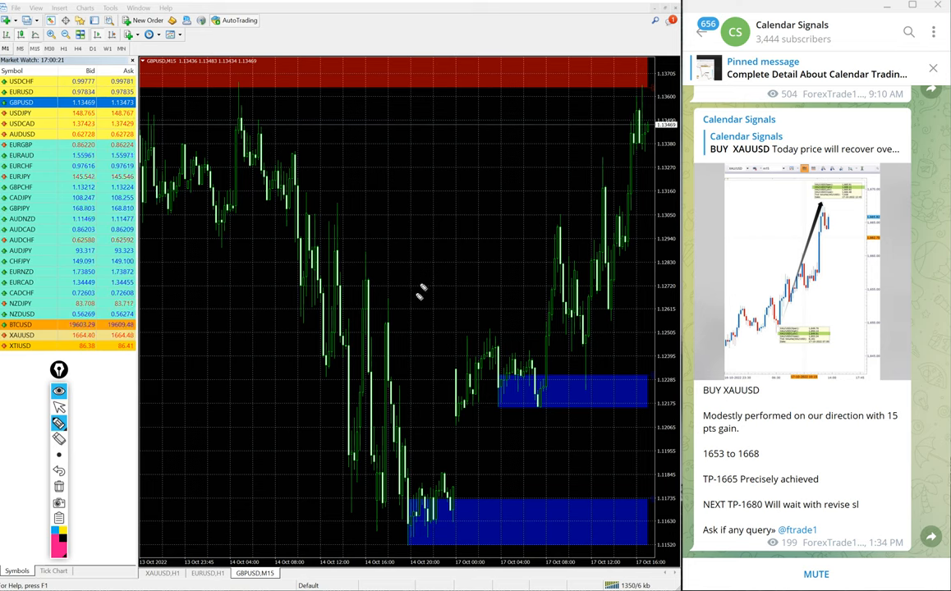